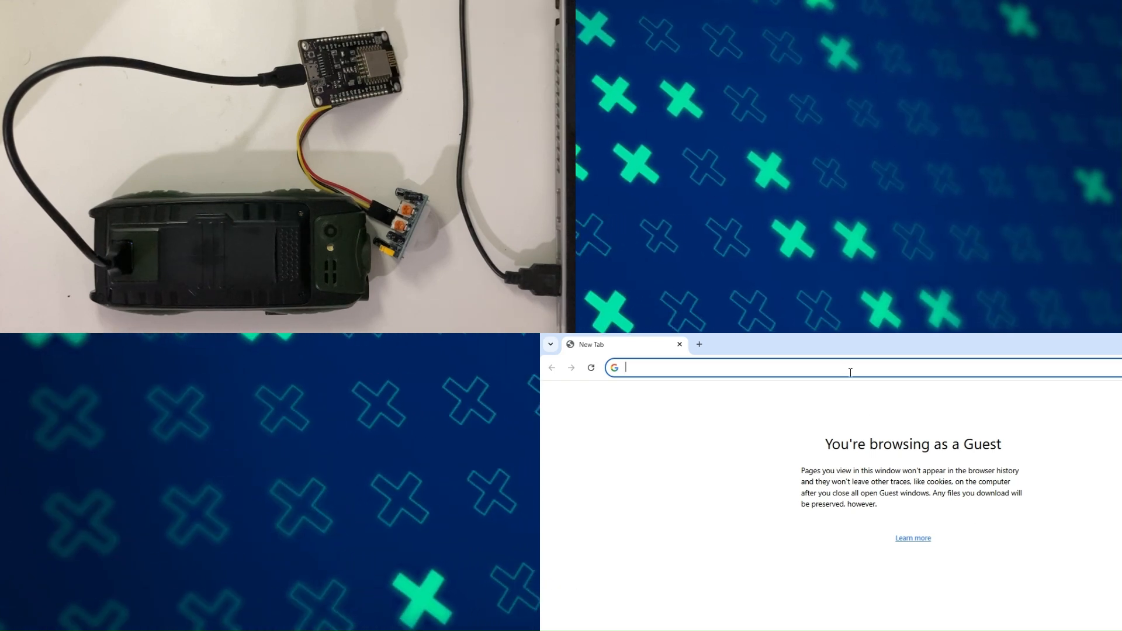
# Switch from Chrome to the OTAexamplePart1 and OTAexamplePart2 sketches side by side
pyautogui.write('19')
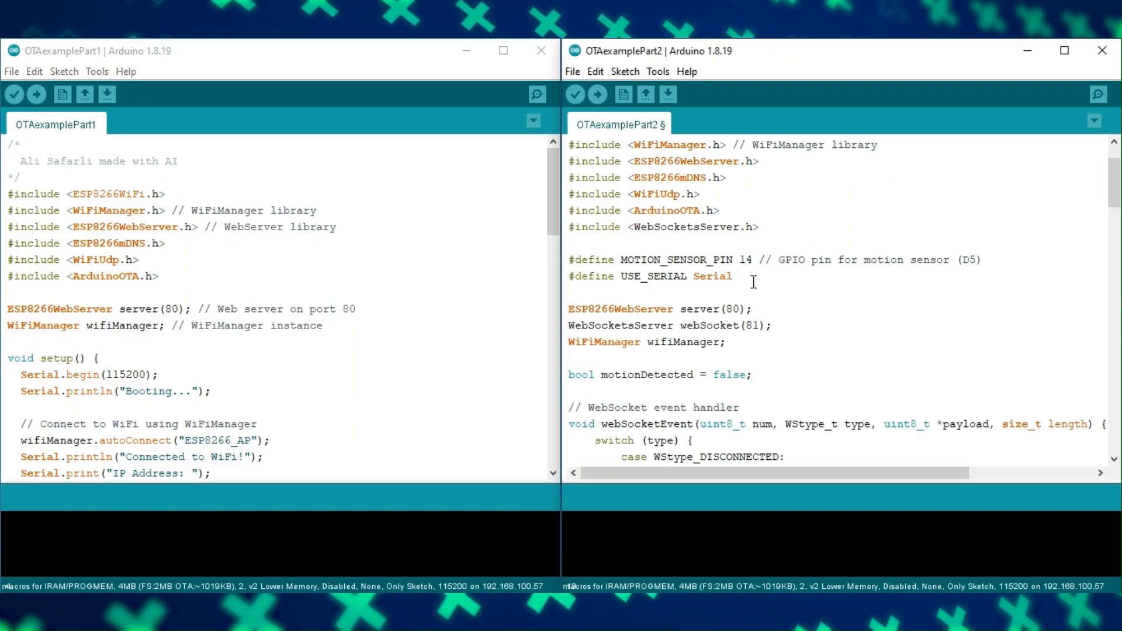
pyautogui.scroll(-3)
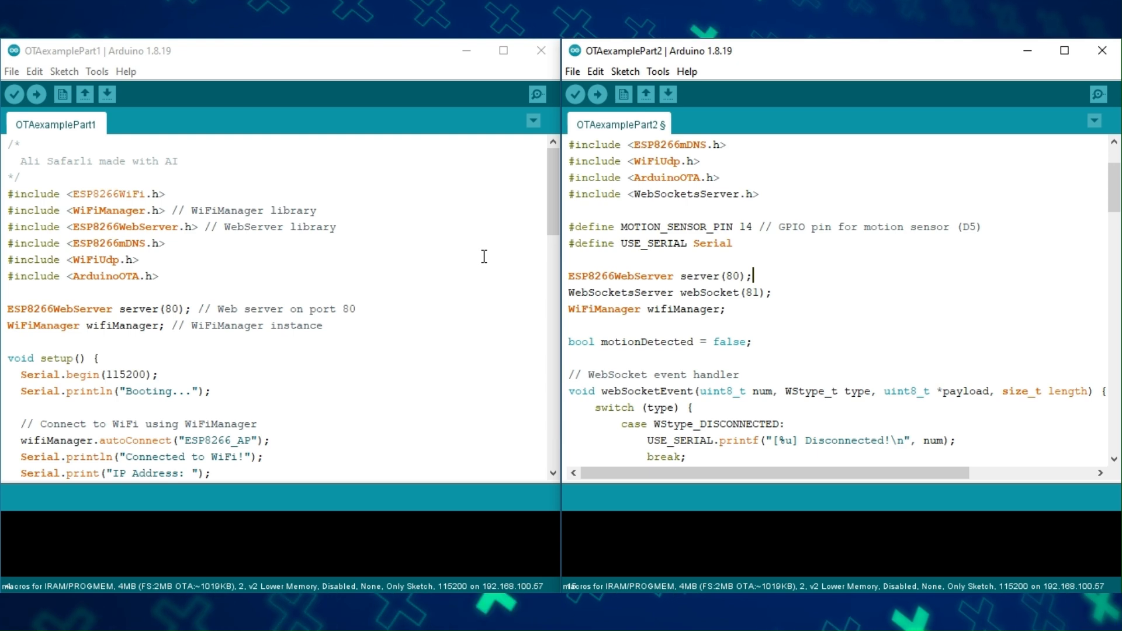
pyautogui.scroll(-3)
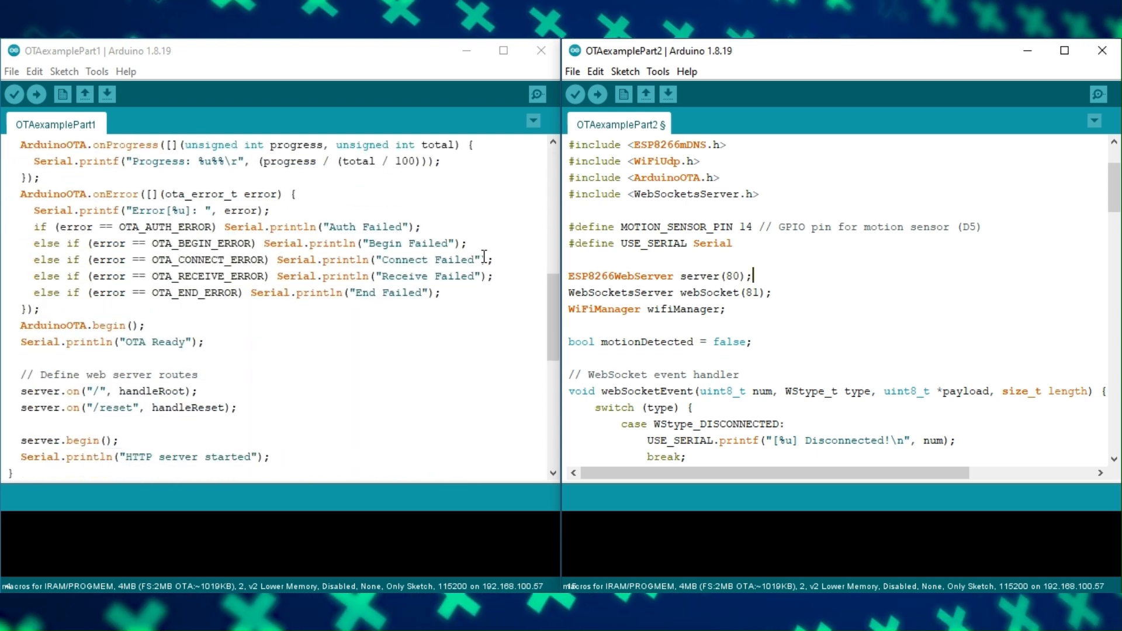
pyautogui.scroll(-3)
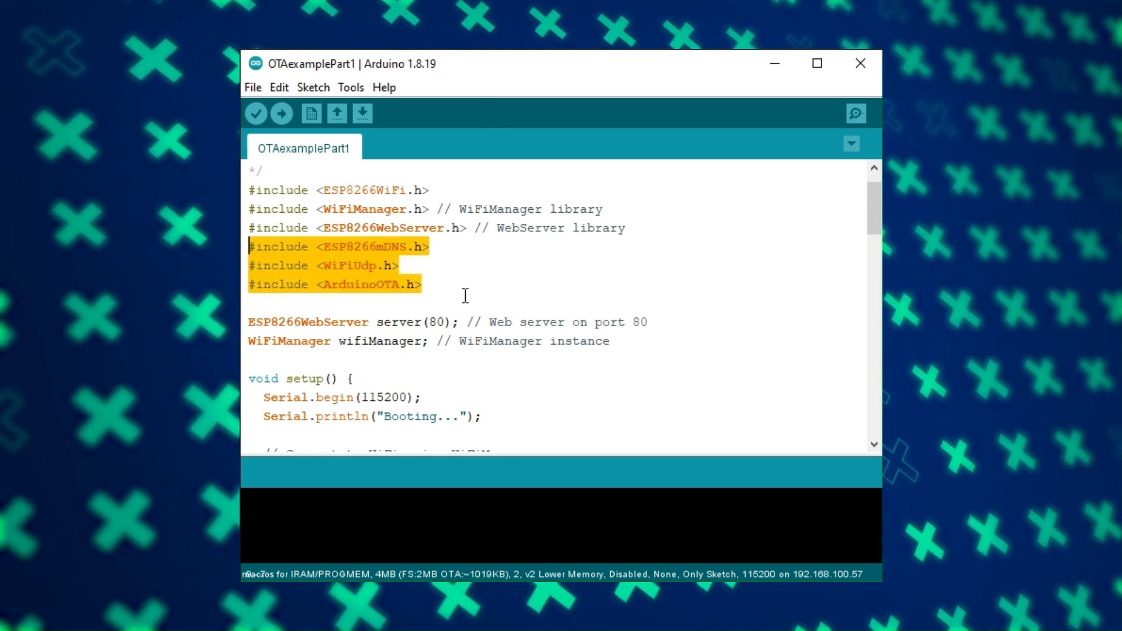
pyautogui.scroll(-3)
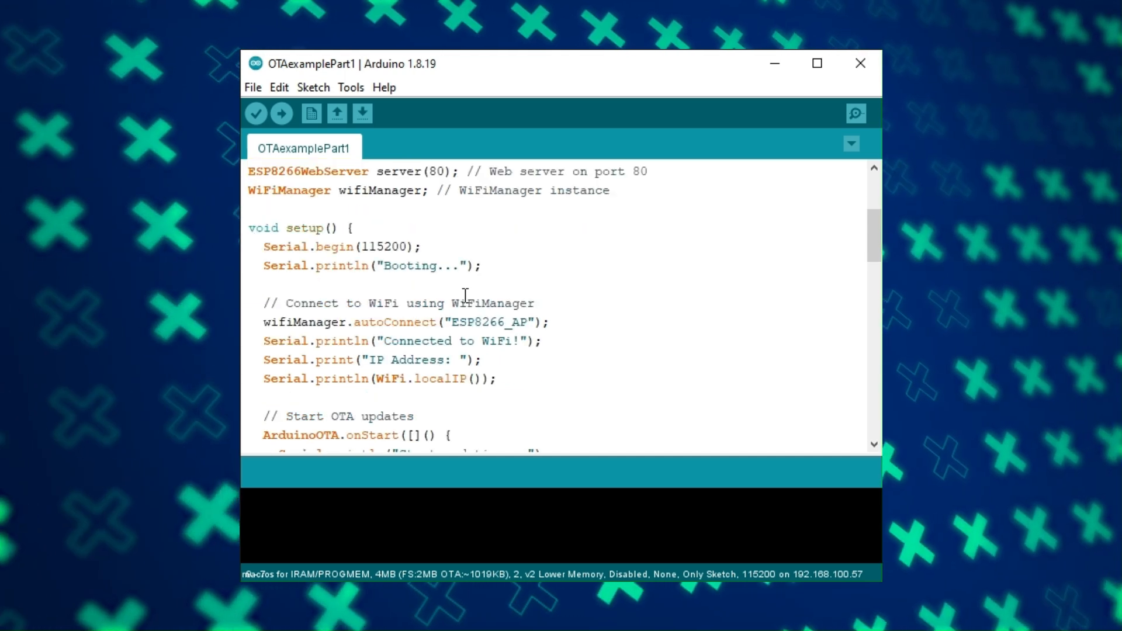
pyautogui.scroll(-3)
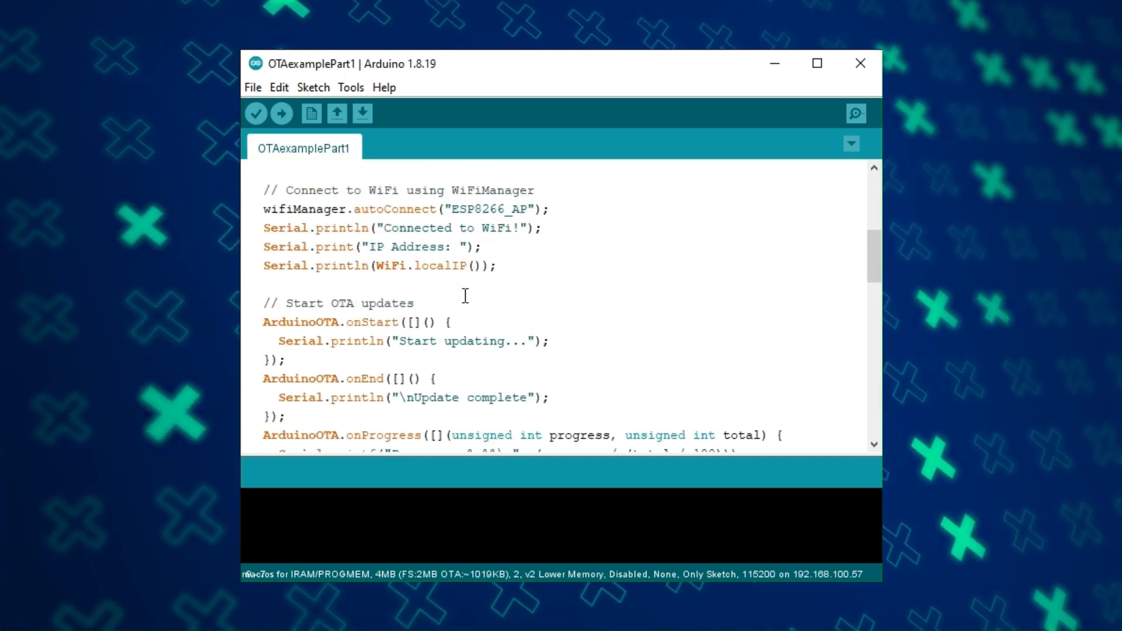
pyautogui.scroll(-3)
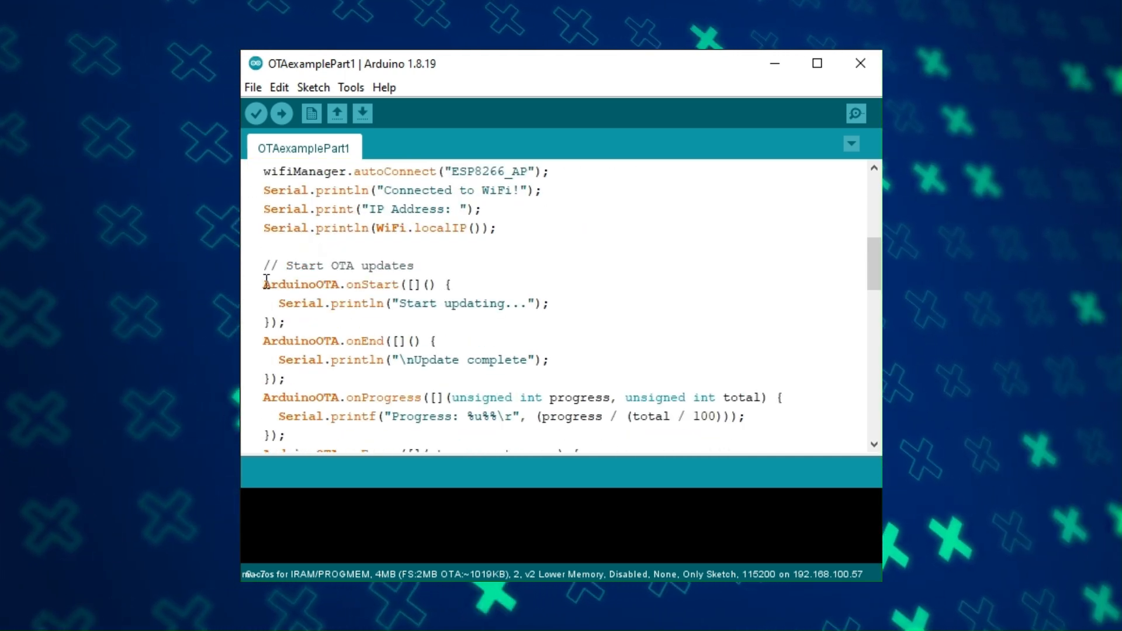
pyautogui.doubleClick(293, 284)
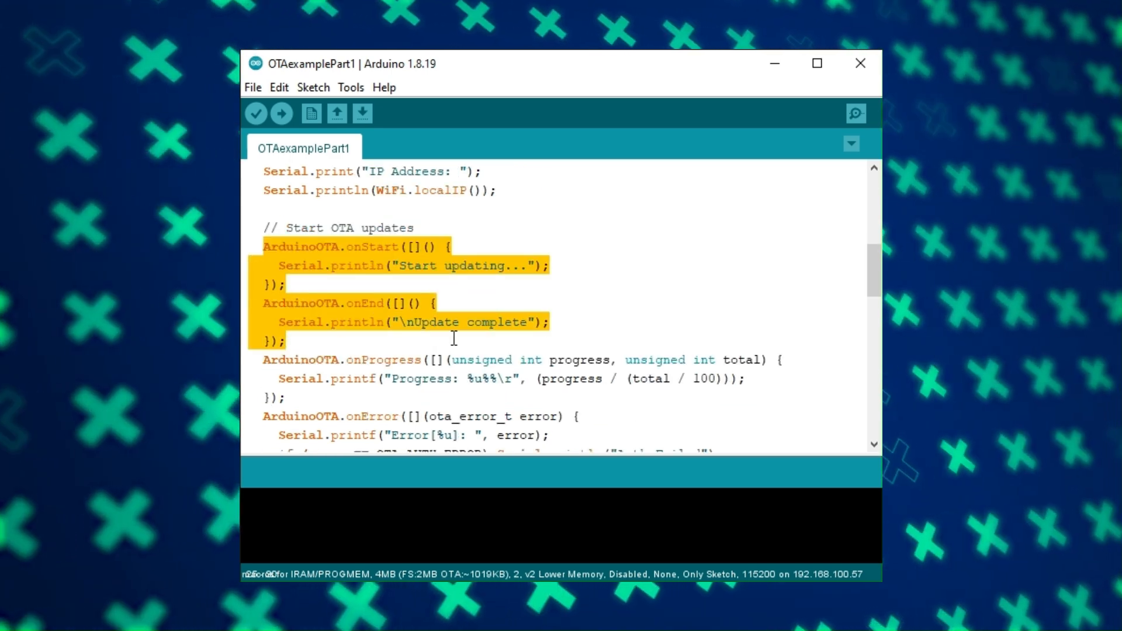
pyautogui.scroll(-3)
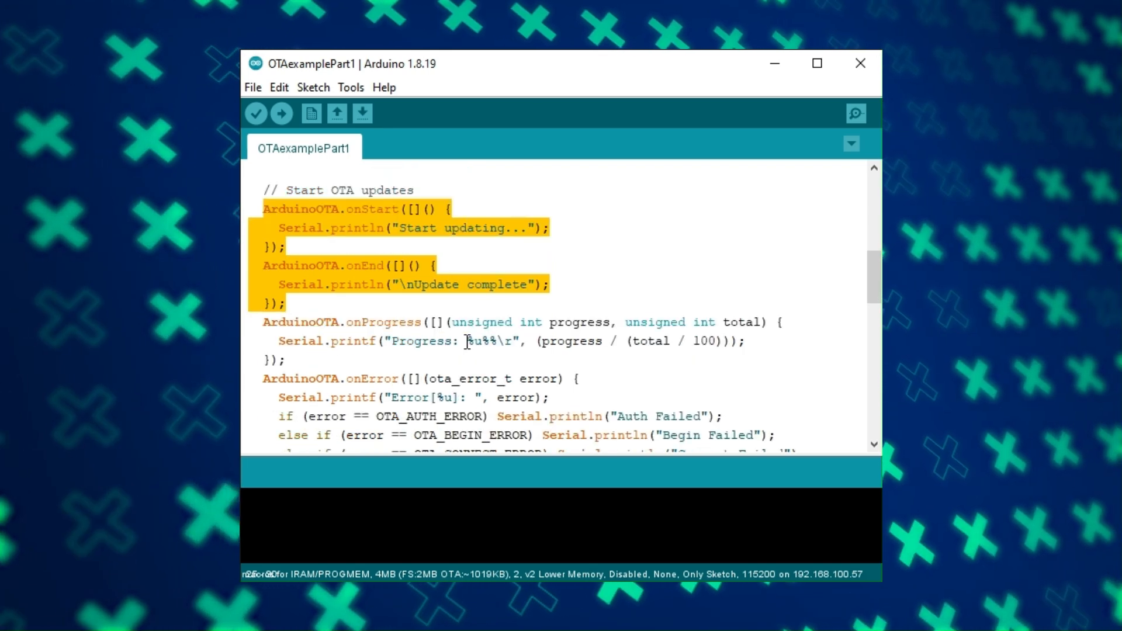
pyautogui.scroll(-3)
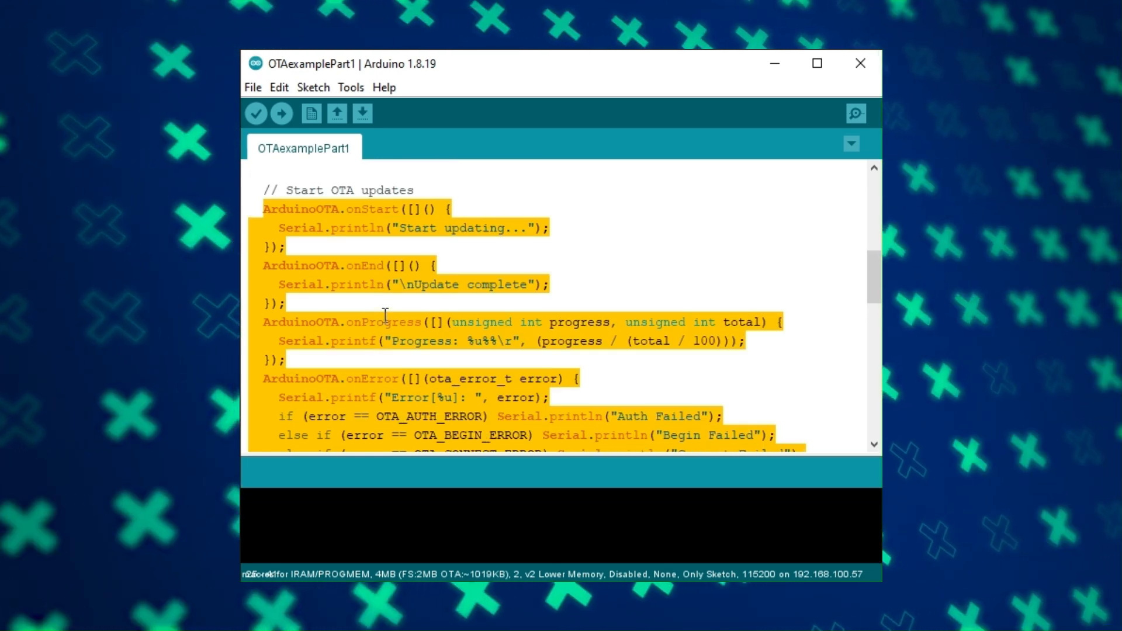
pyautogui.scroll(-3)
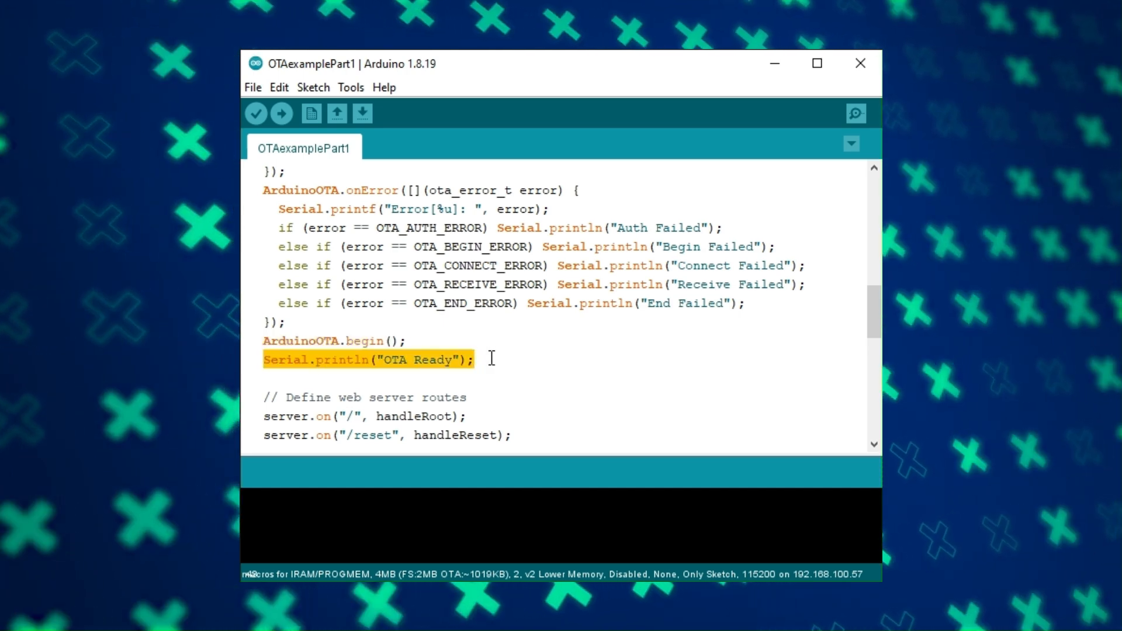
pyautogui.scroll(-3)
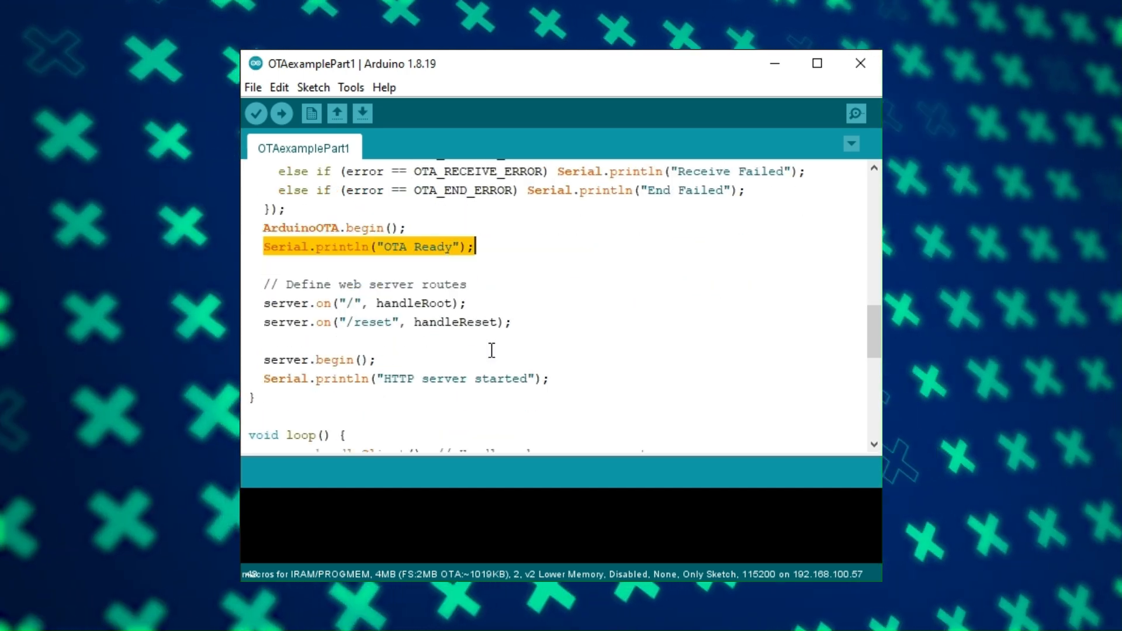
pyautogui.scroll(-3)
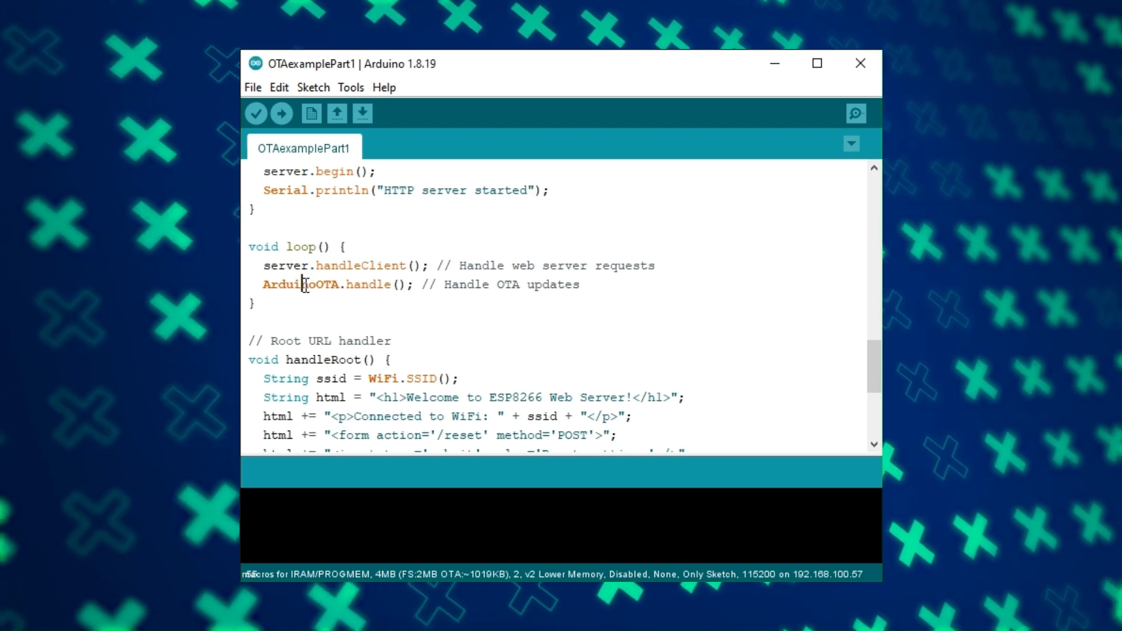
pyautogui.doubleClick(294, 284)
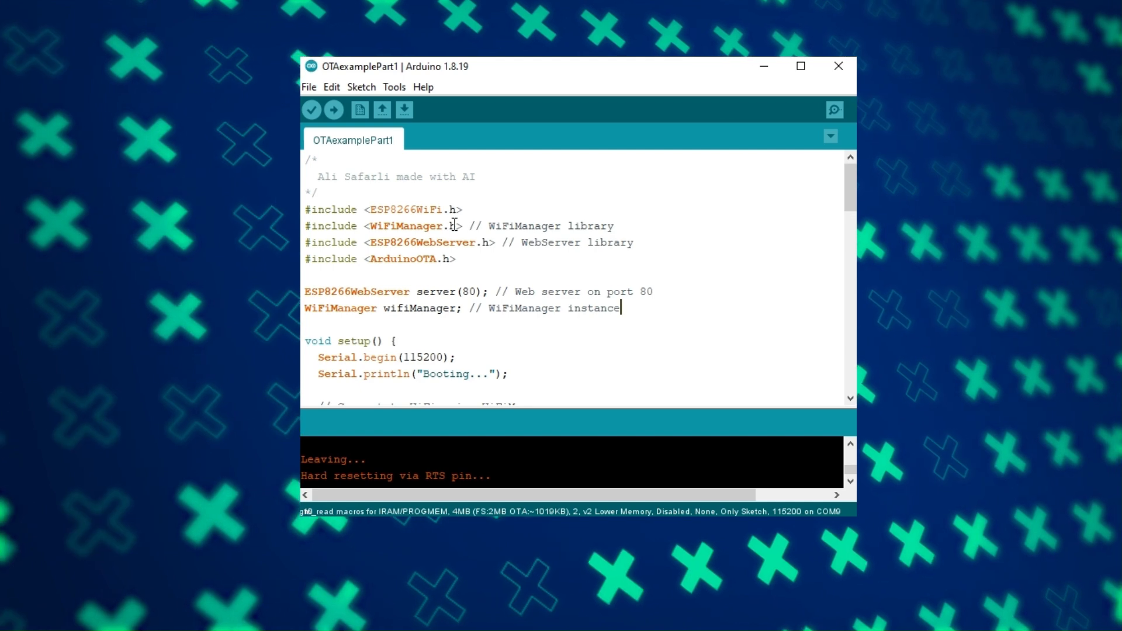
# View the serial monitor showing WiFi at 192.168.100.57 and highlight the OTA Ready message
pyautogui.click(394, 87)
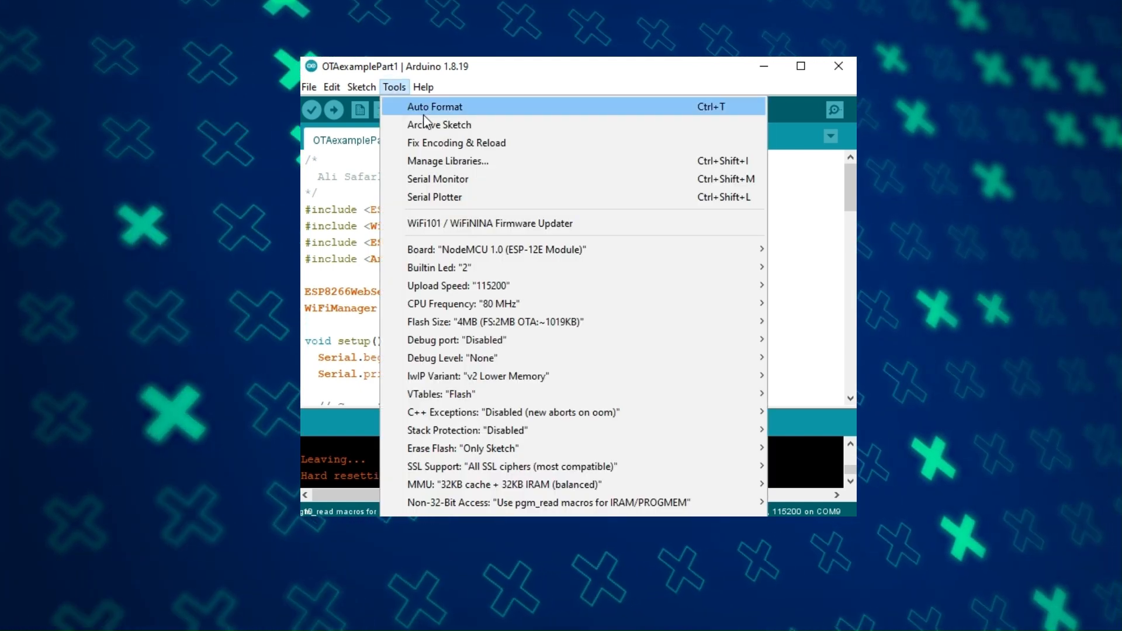
pyautogui.click(437, 179)
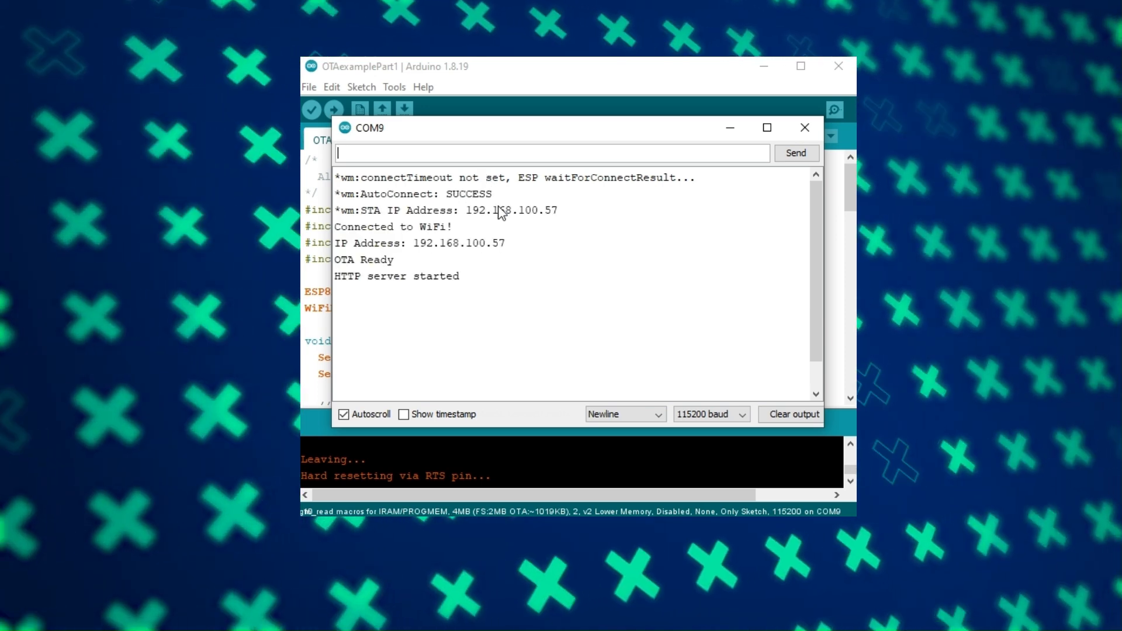
pyautogui.moveTo(466, 227)
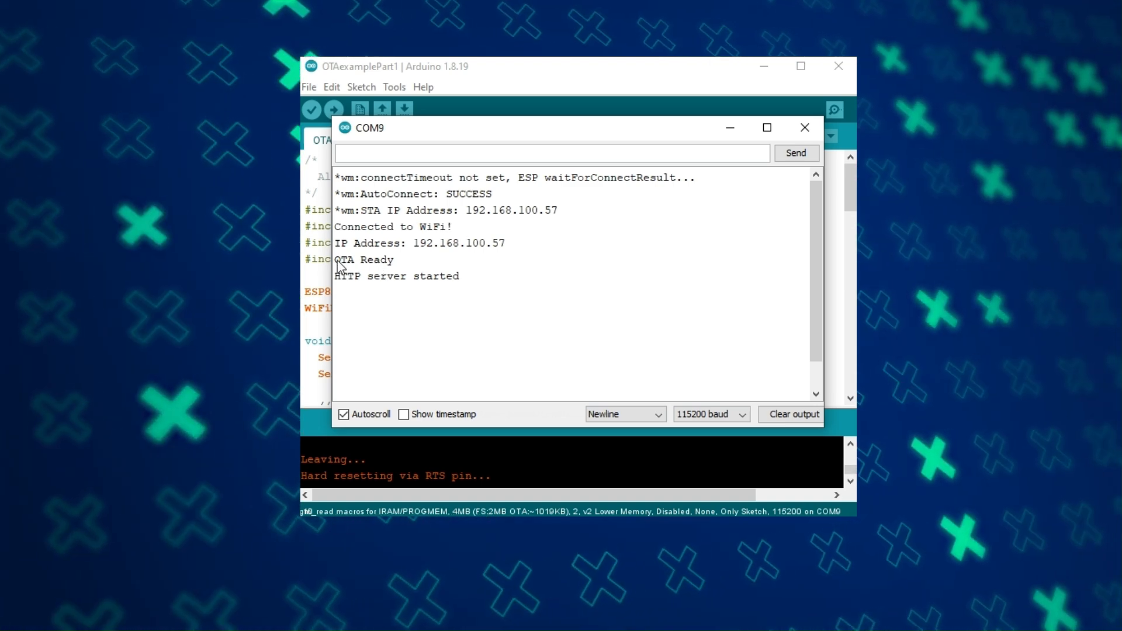
pyautogui.doubleClick(338, 276)
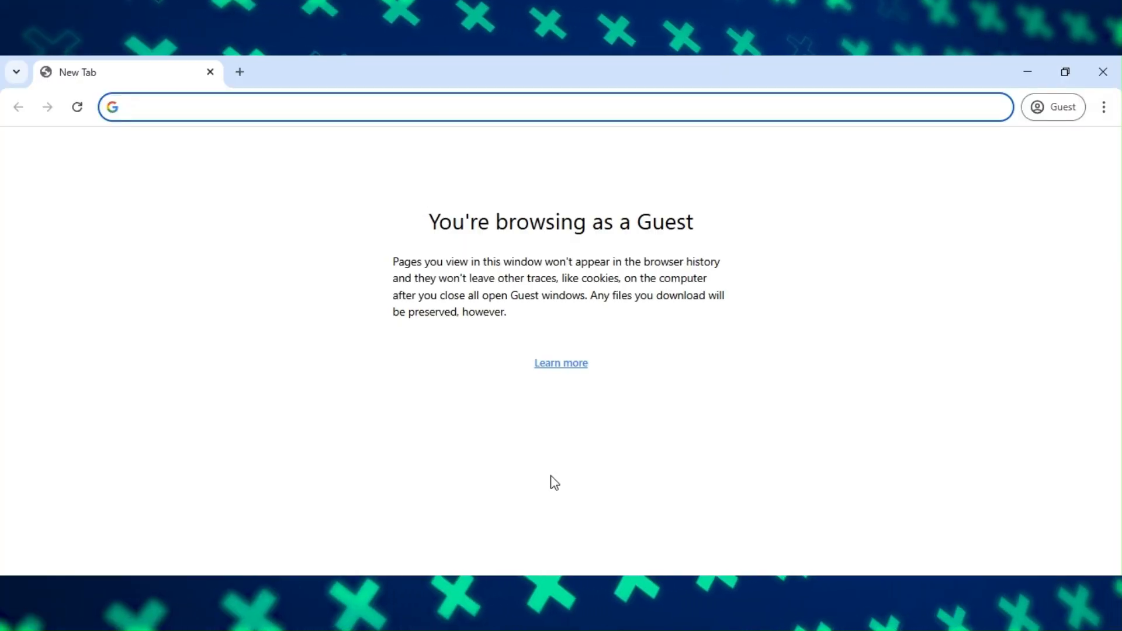
# Enter 192.168.100.57 in the address bar to load the ESP8266 web server welcome page
pyautogui.click(366, 106)
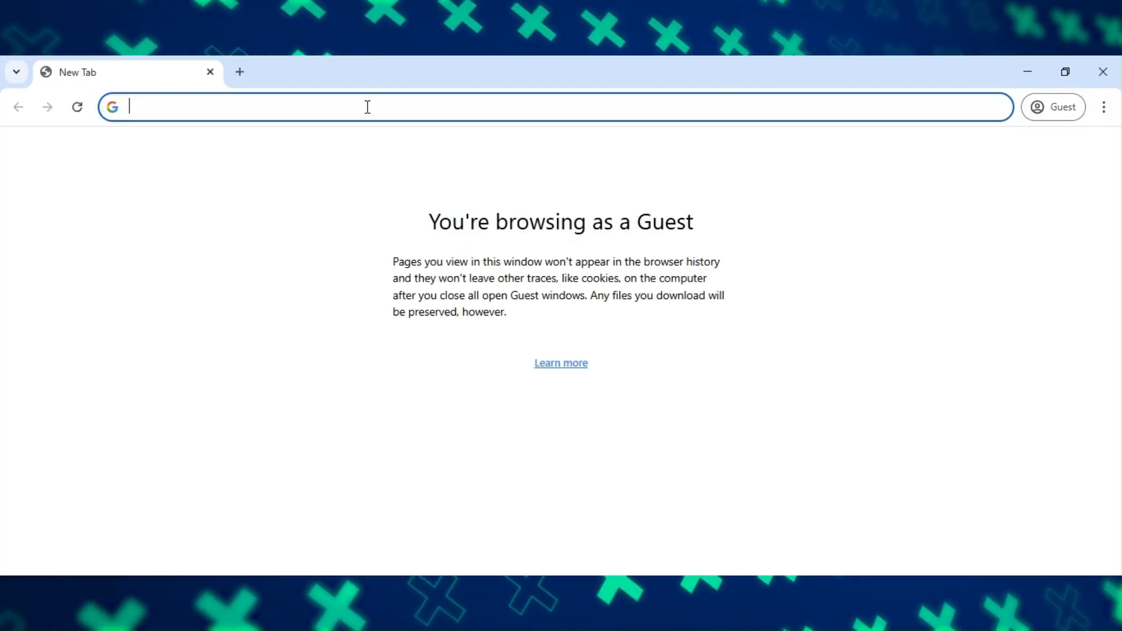
pyautogui.write('192.168.100.57')
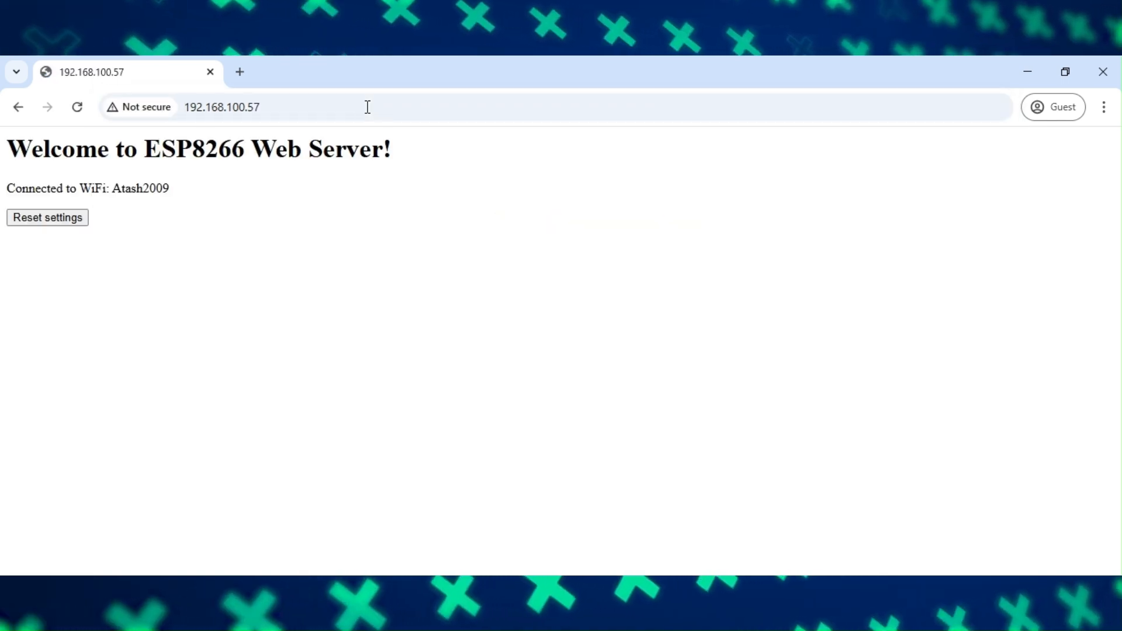
pyautogui.moveTo(455, 286)
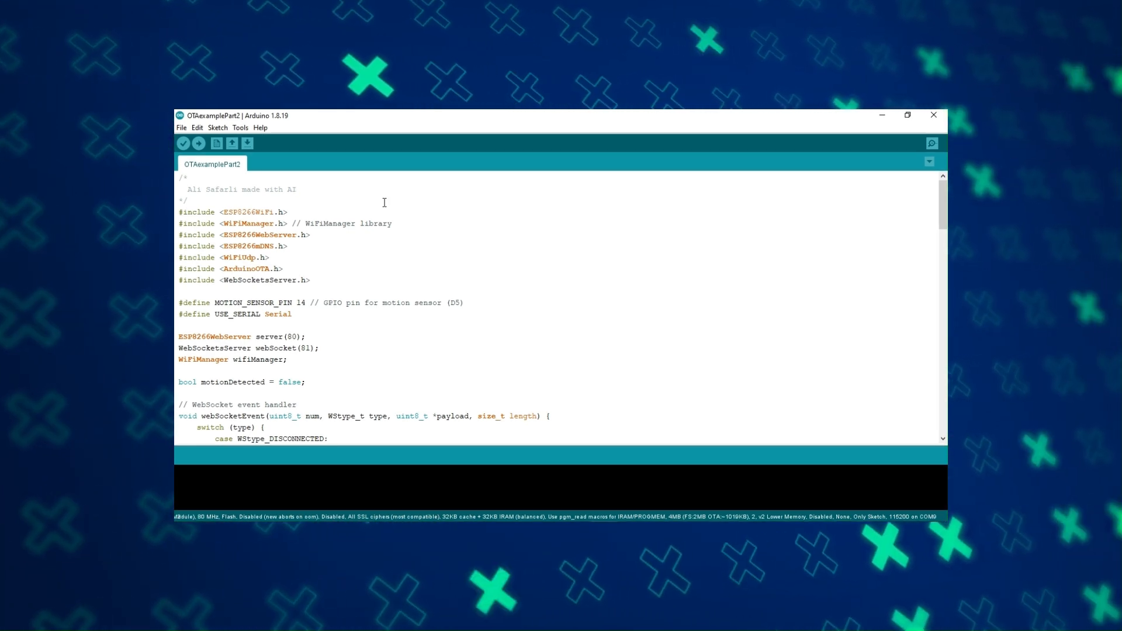
# Select the network port esp8266 at 192.168.100.57 (NodeMCU) for OTAexamplePart2
pyautogui.click(240, 127)
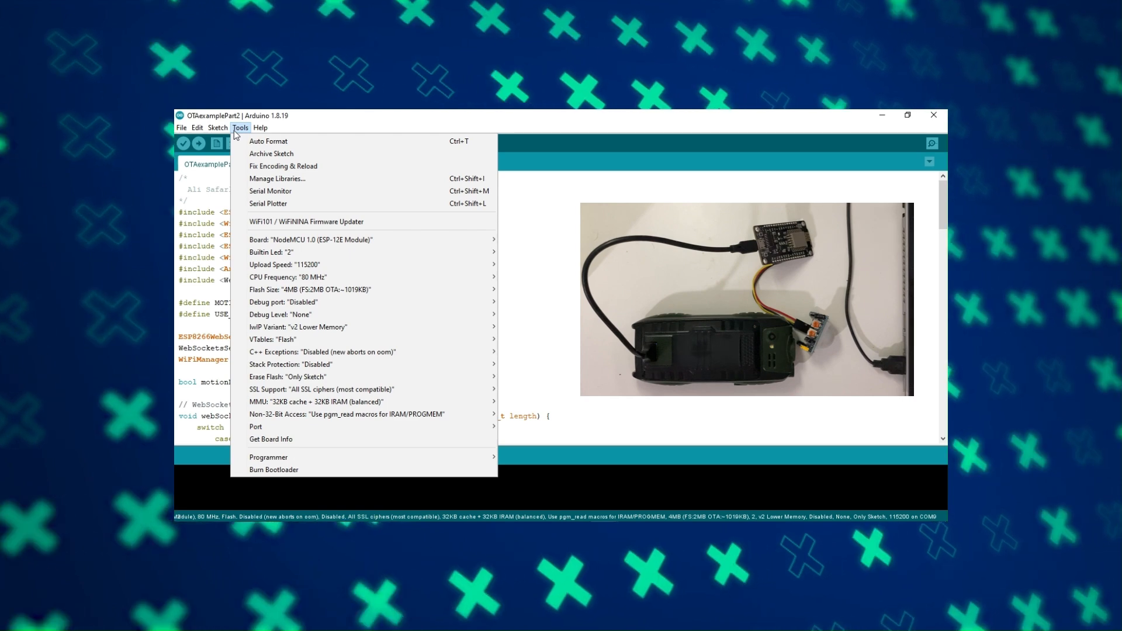
pyautogui.moveTo(346, 414)
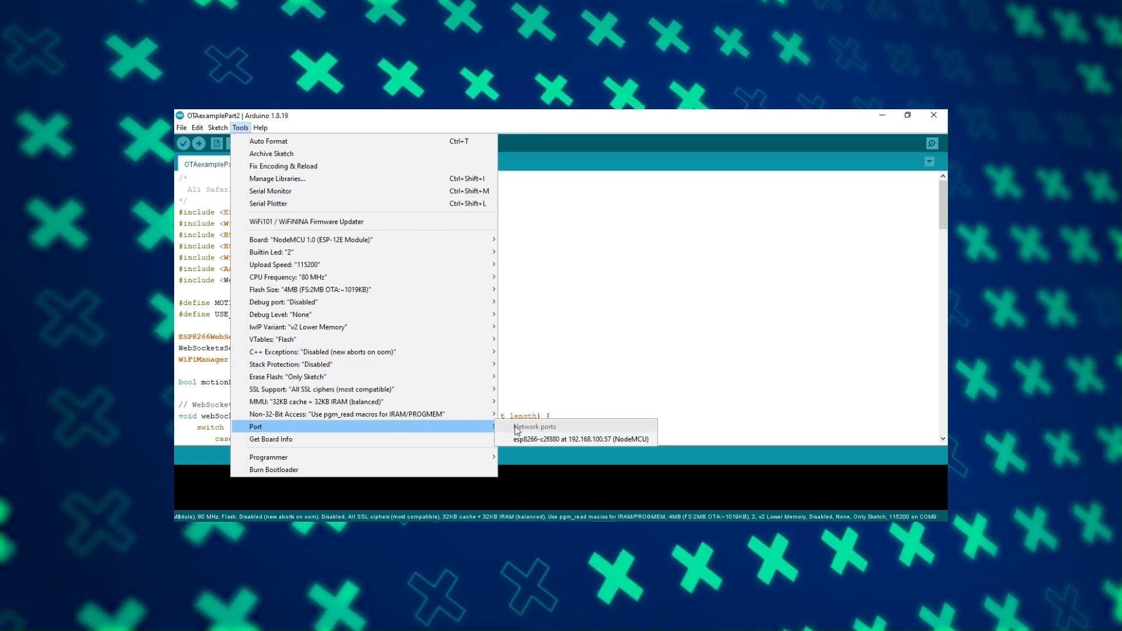
pyautogui.moveTo(580, 438)
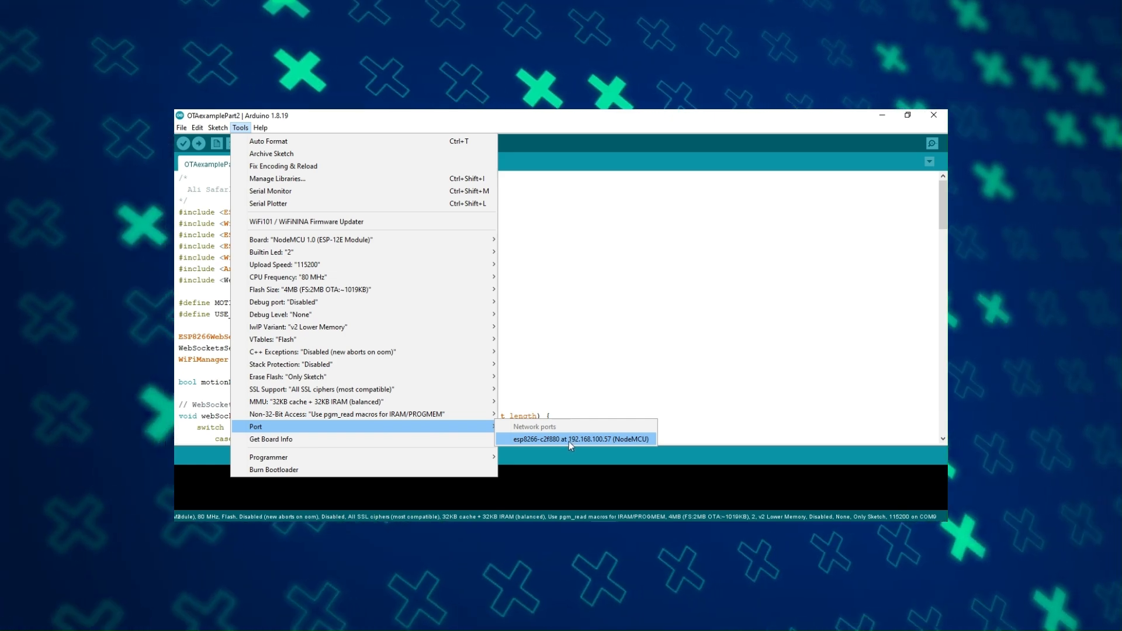
pyautogui.click(579, 438)
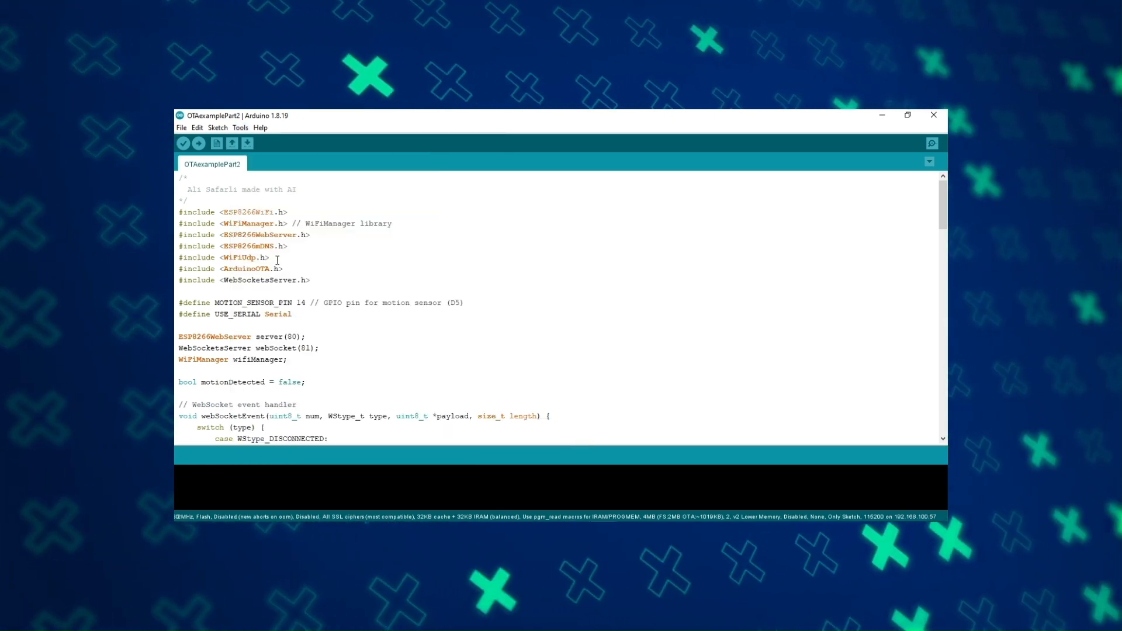
pyautogui.click(199, 142)
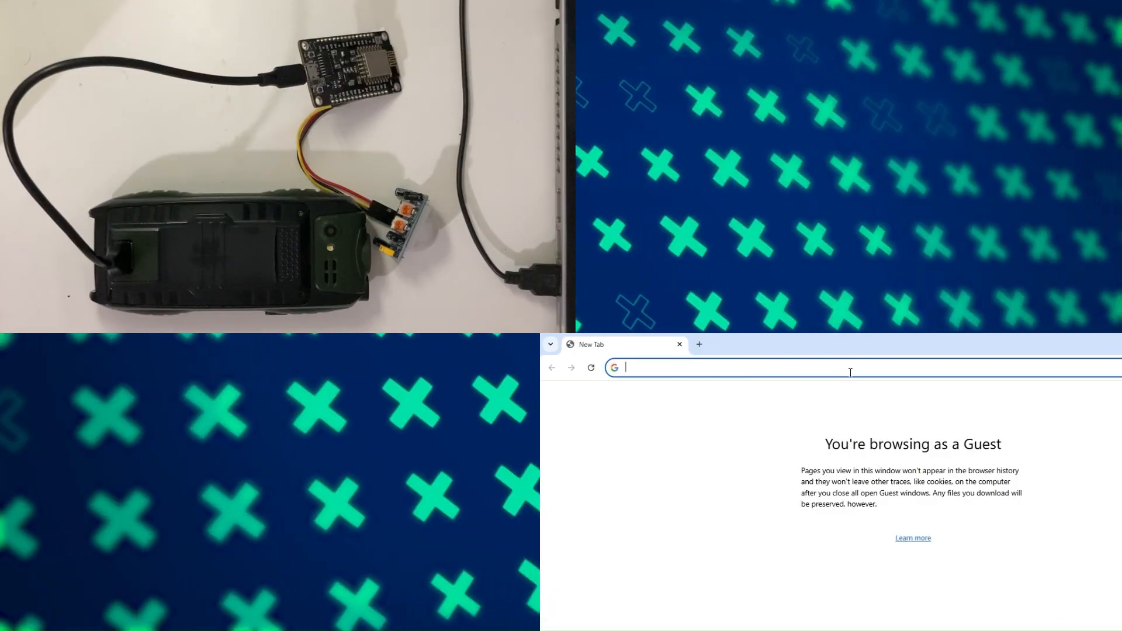
# Begin entering the board's IP, reaching 192.1 in the Chrome address bar
pyautogui.write('1')
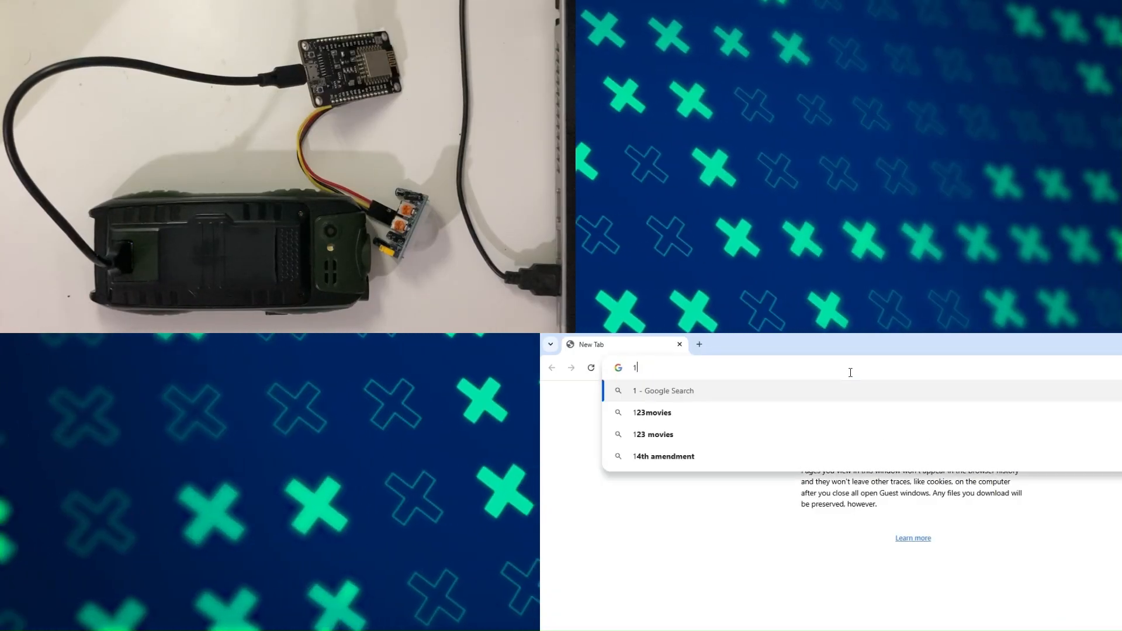
pyautogui.write('92.1')
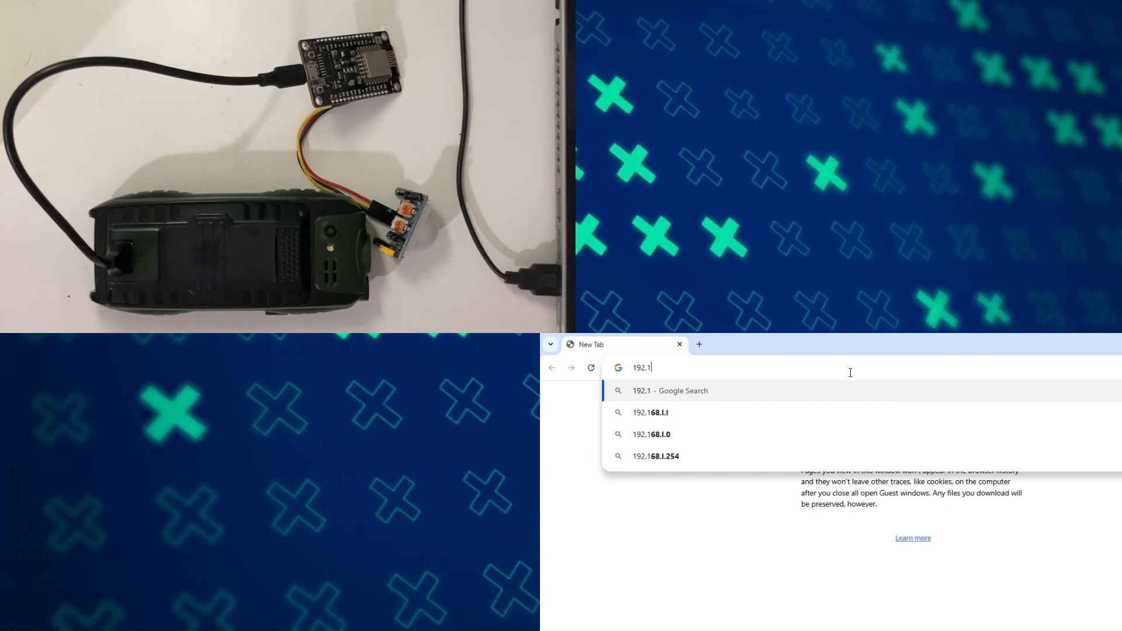